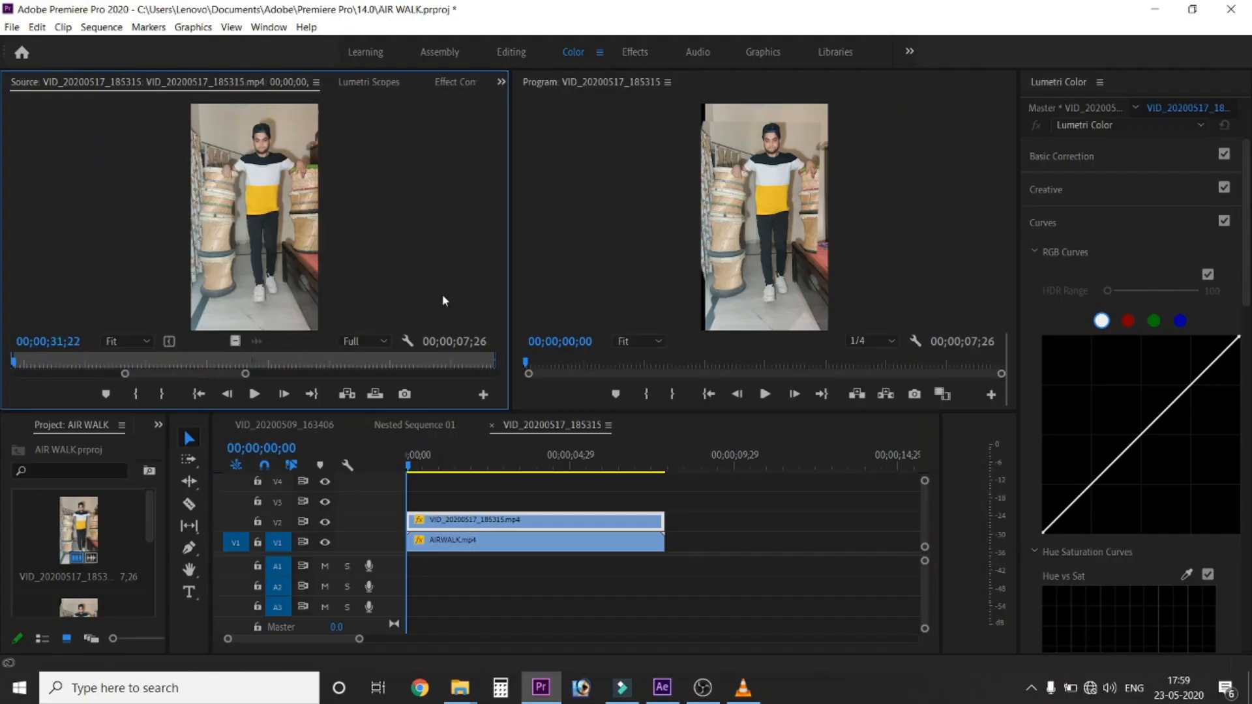
- Show Effect Controls for the V2 clip with its Motion and Opacity Mask (1) settings
left_click(635, 52)
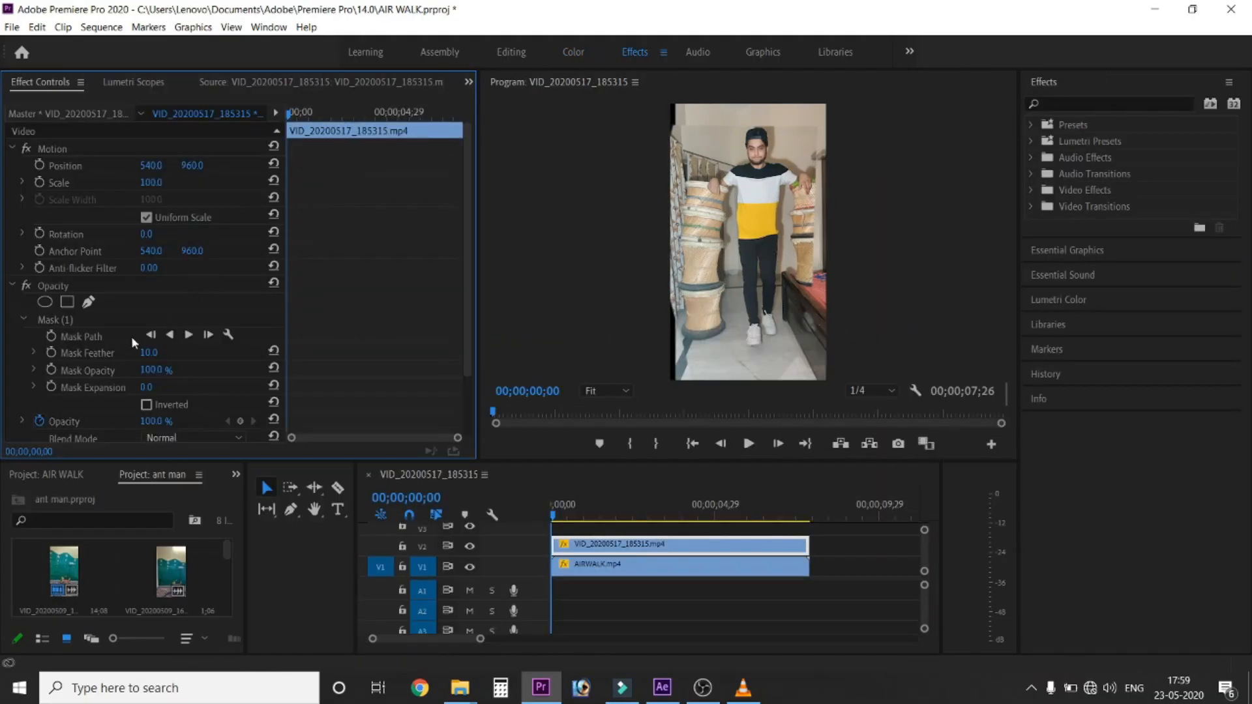
left_click(57, 318)
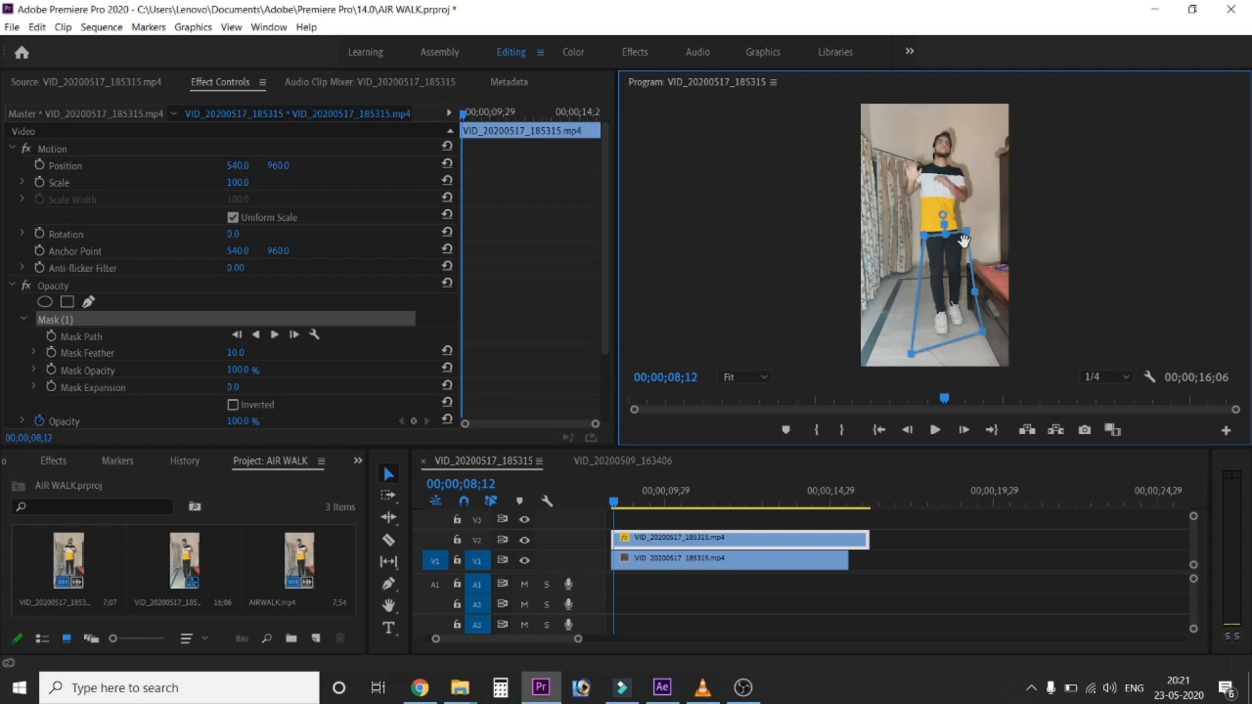
mouse_move(968, 240)
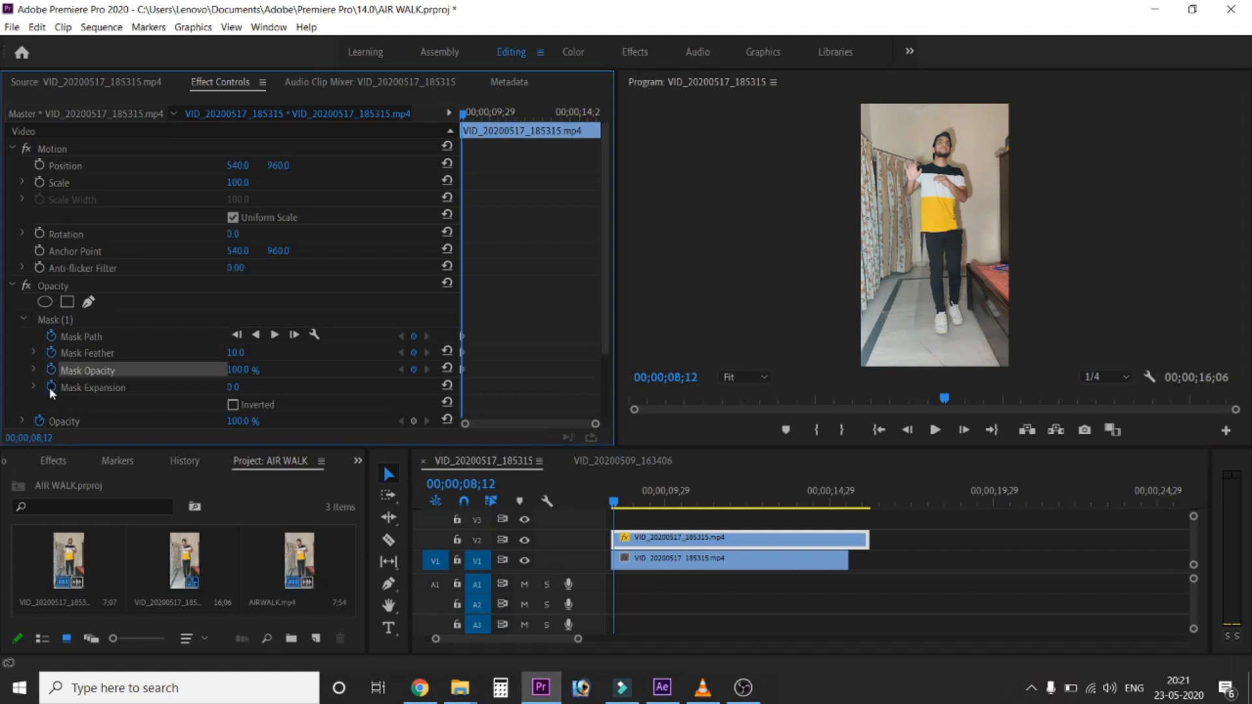
- Toggle animation on Mask Path, Feather, Opacity and Expansion, and zoom the Program Monitor to 50%
left_click(92, 388)
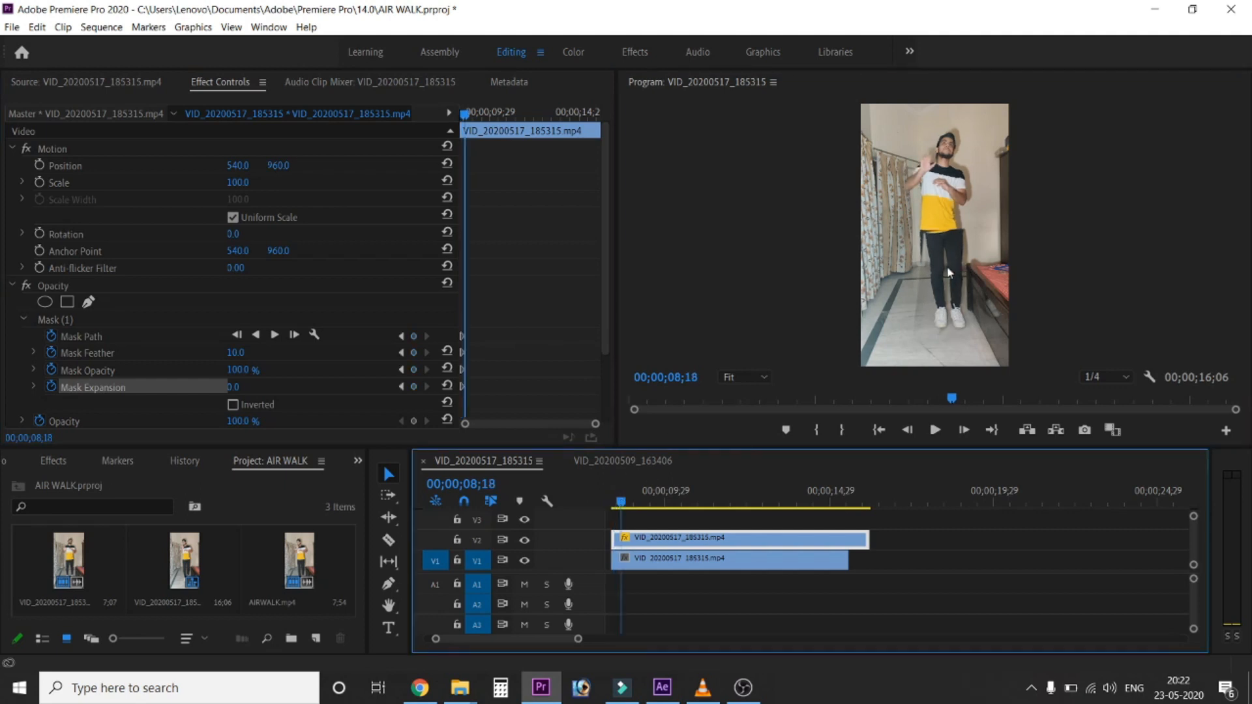
left_click(742, 377)
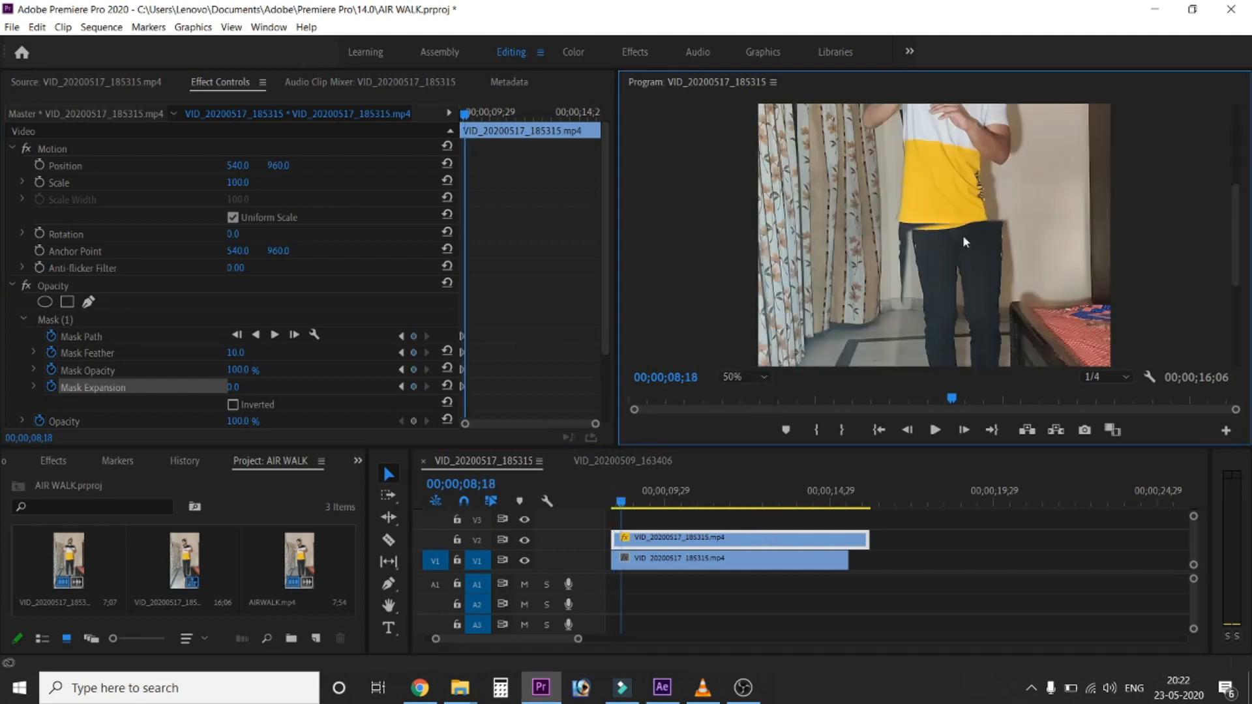
mouse_move(217, 228)
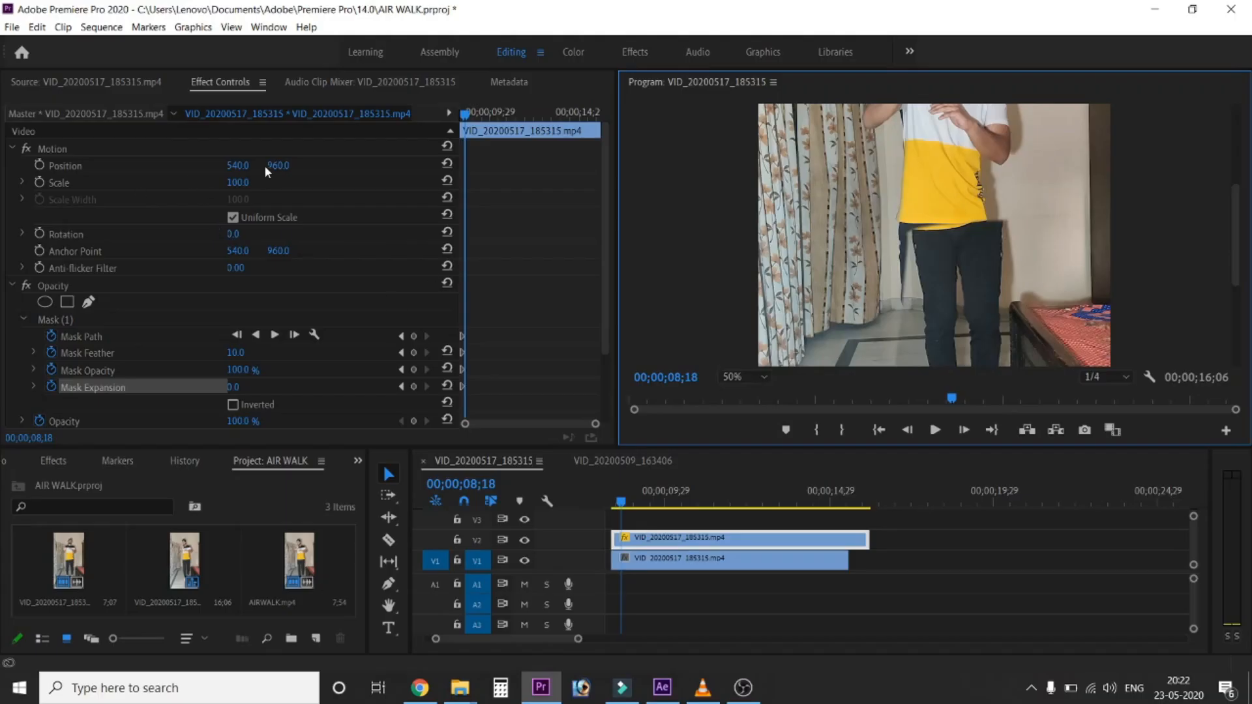
- Animate Position and Scale, setting Position X to 503 near 00;00;11;09
double_click(237, 166)
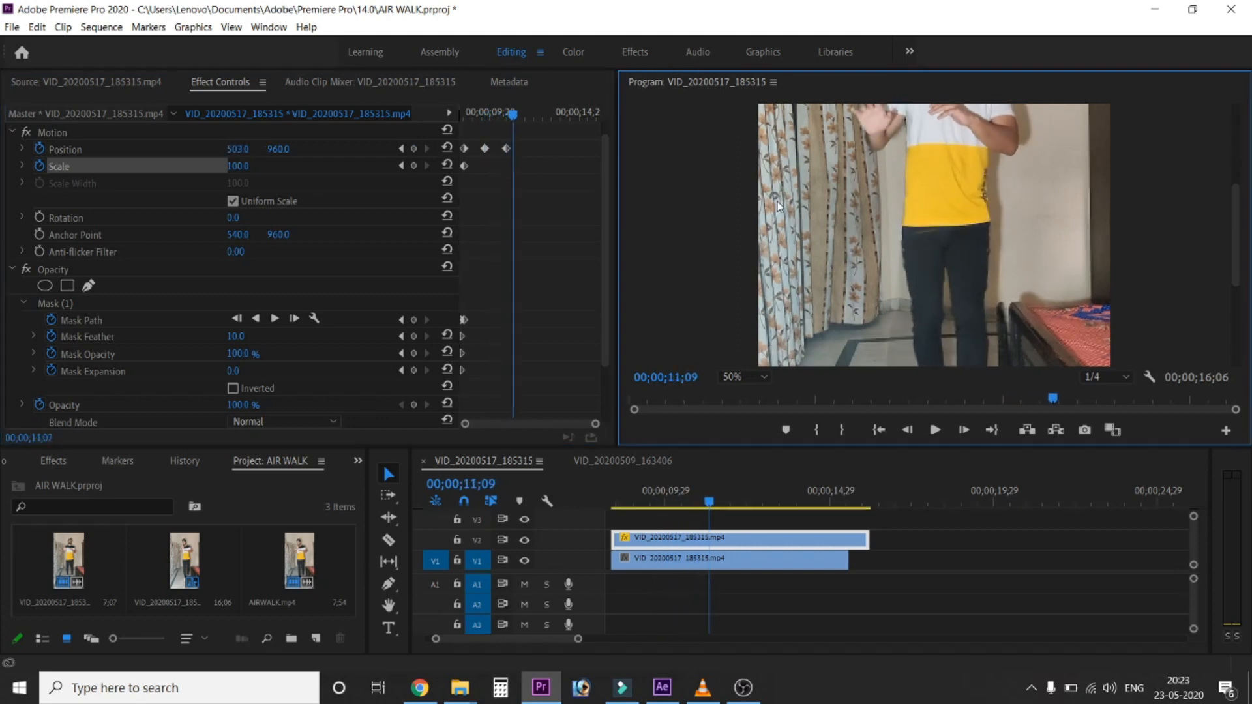
left_click(635, 52)
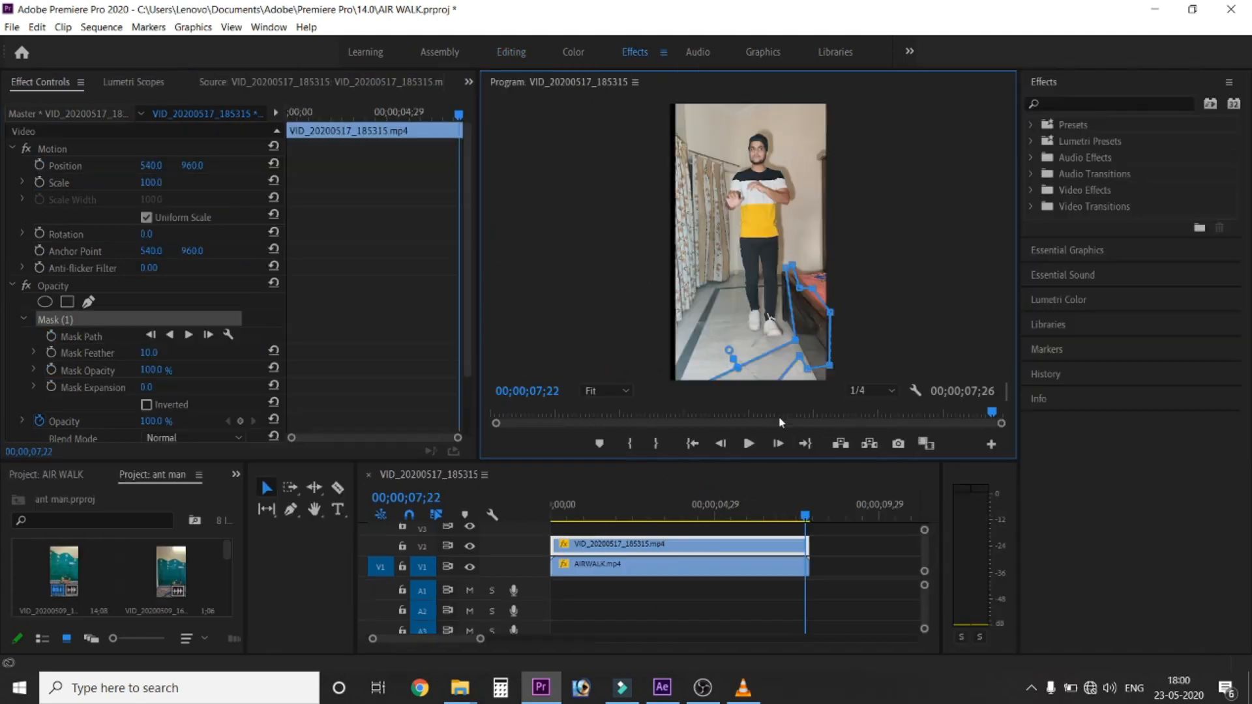